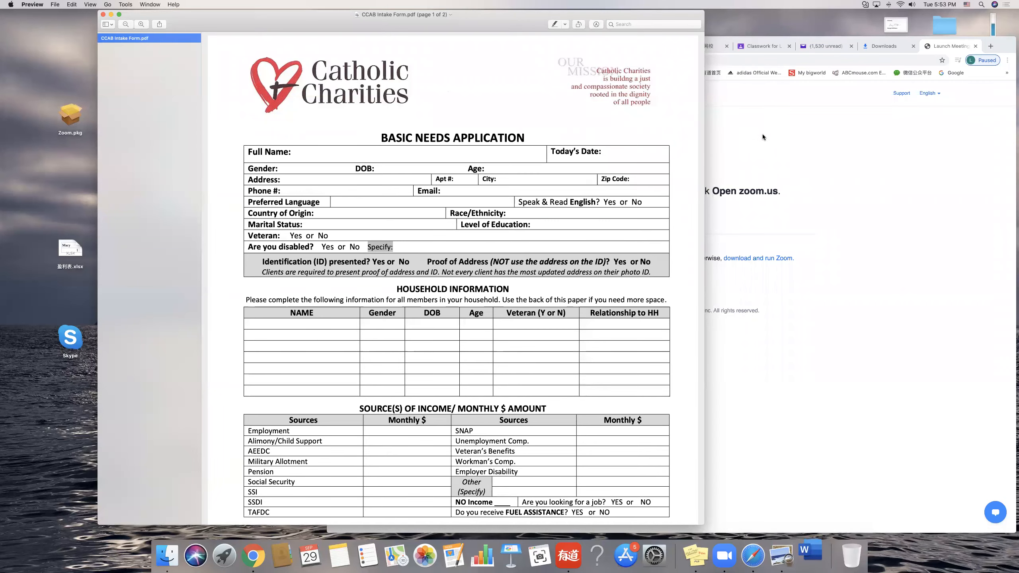
pyautogui.moveTo(564, 113)
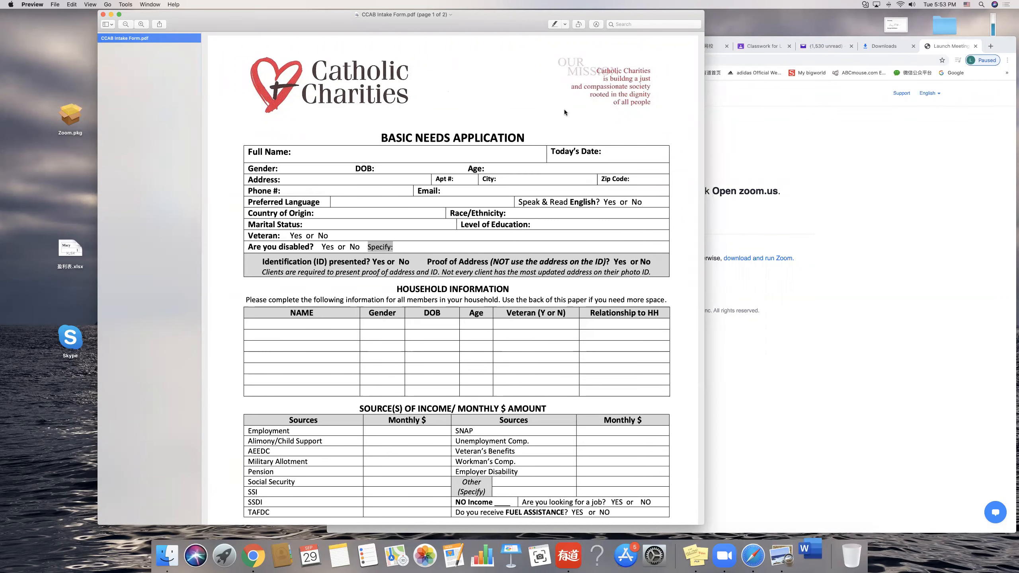
# Step: Enter George as the applicant's Full Name on the Basic Needs Application
pyautogui.scroll(-3)
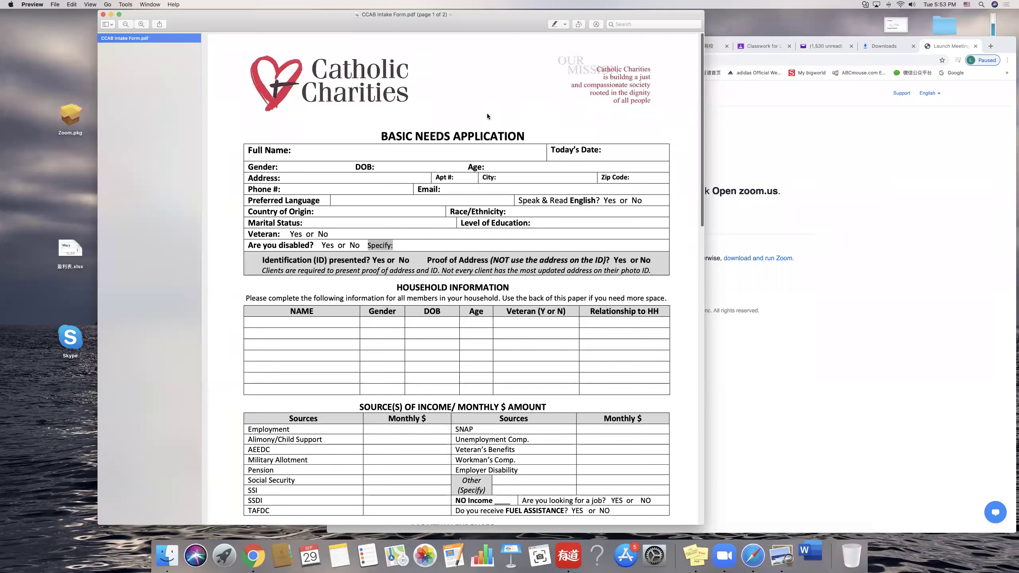
pyautogui.moveTo(522, 147)
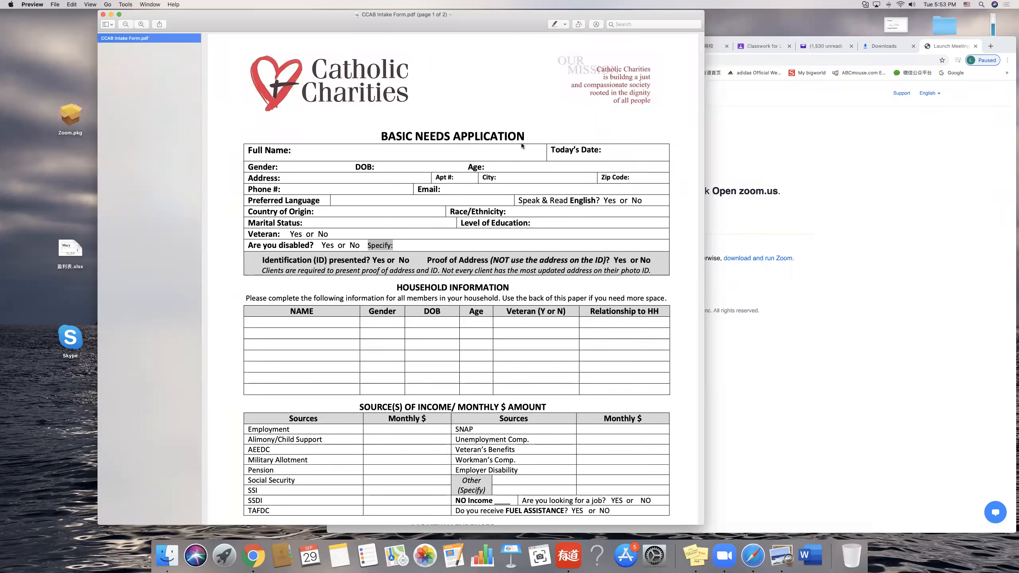
pyautogui.moveTo(550, 144)
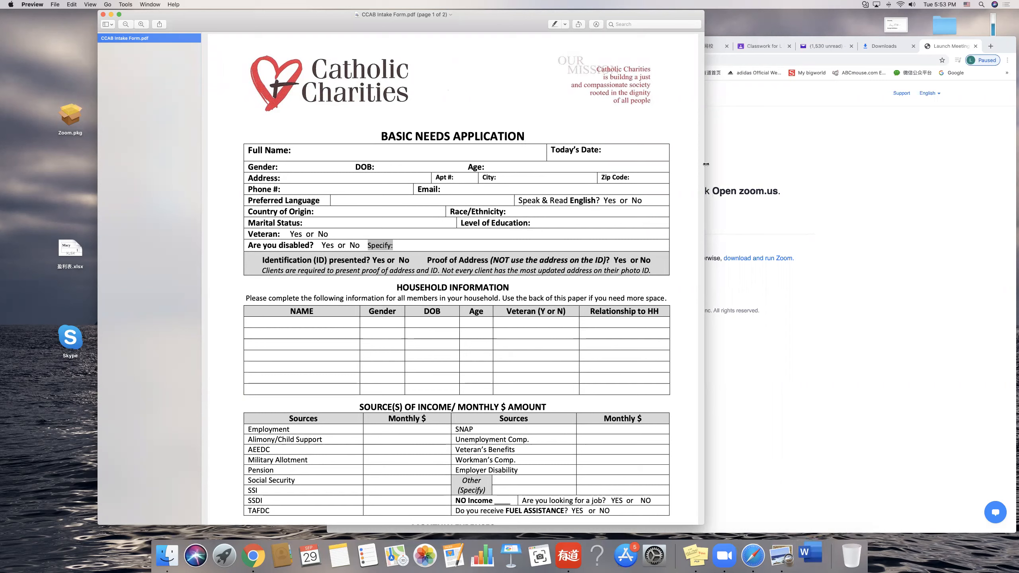
pyautogui.moveTo(596, 113)
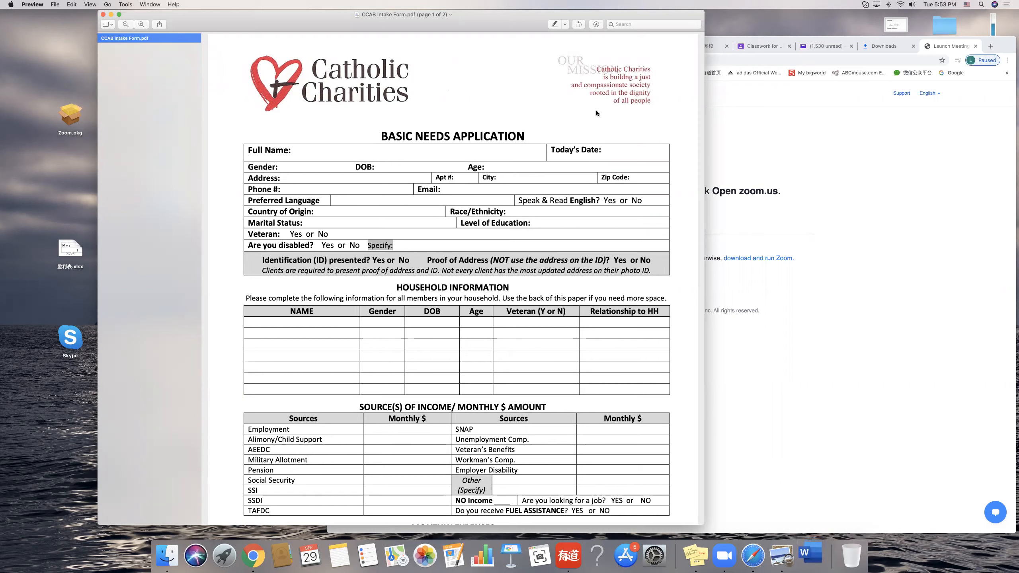
pyautogui.click(389, 153)
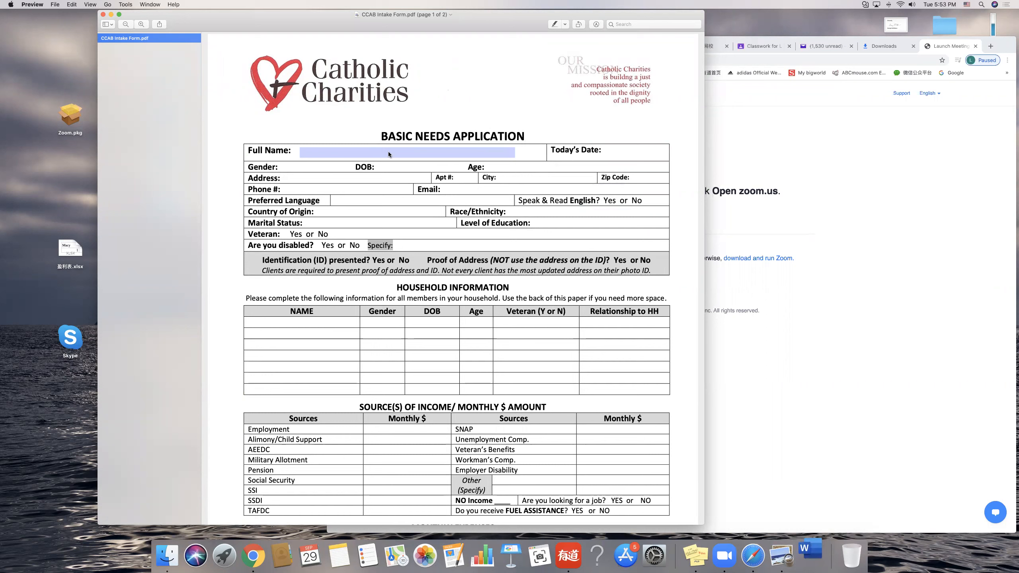
pyautogui.moveTo(400, 154)
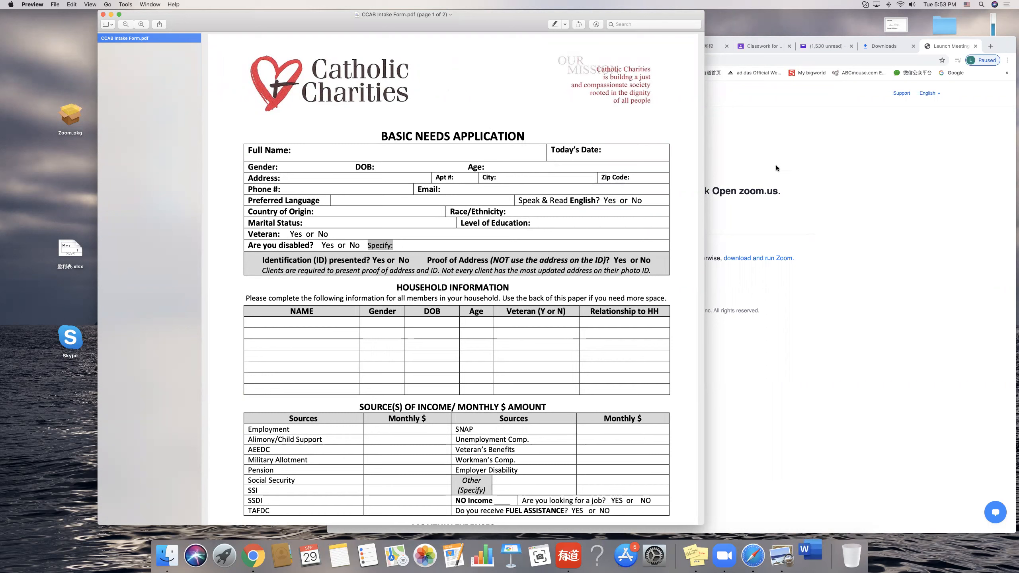
pyautogui.moveTo(638, 133)
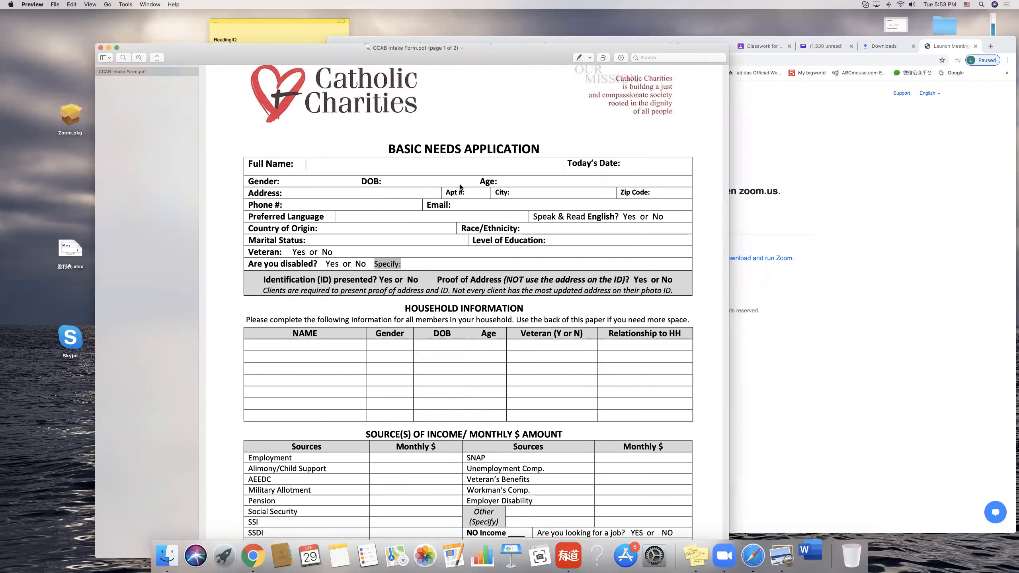
pyautogui.write('George')
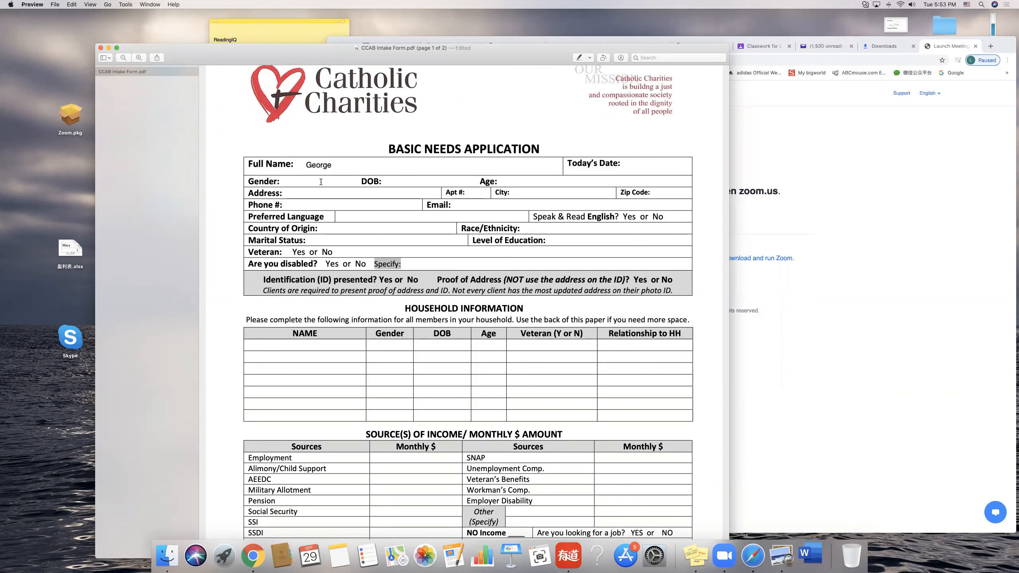
pyautogui.write('asdfas')
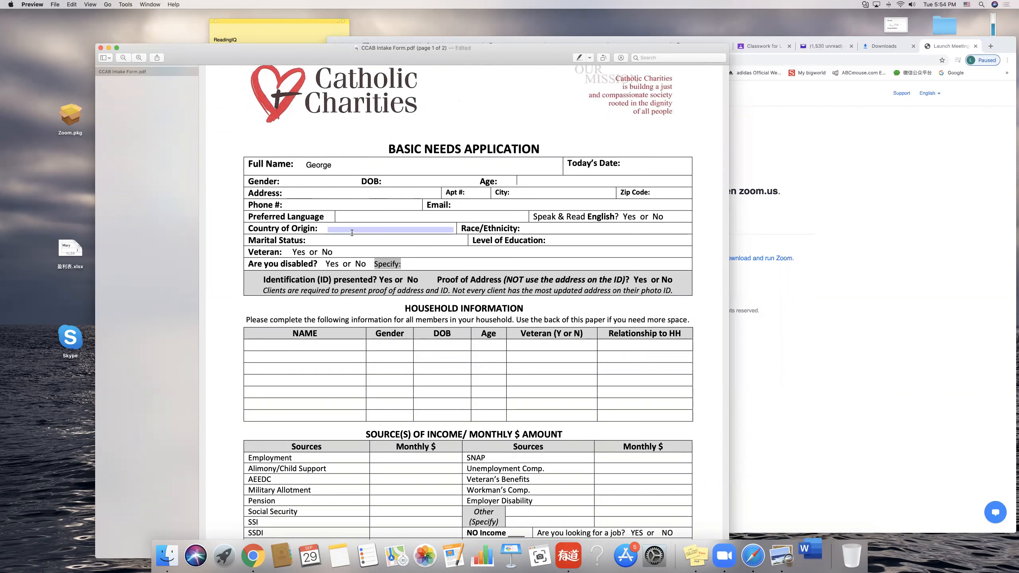
# Step: Visit the Preferred Language, Speak & Read English and Country of Origin fields without entering values
pyautogui.click(402, 216)
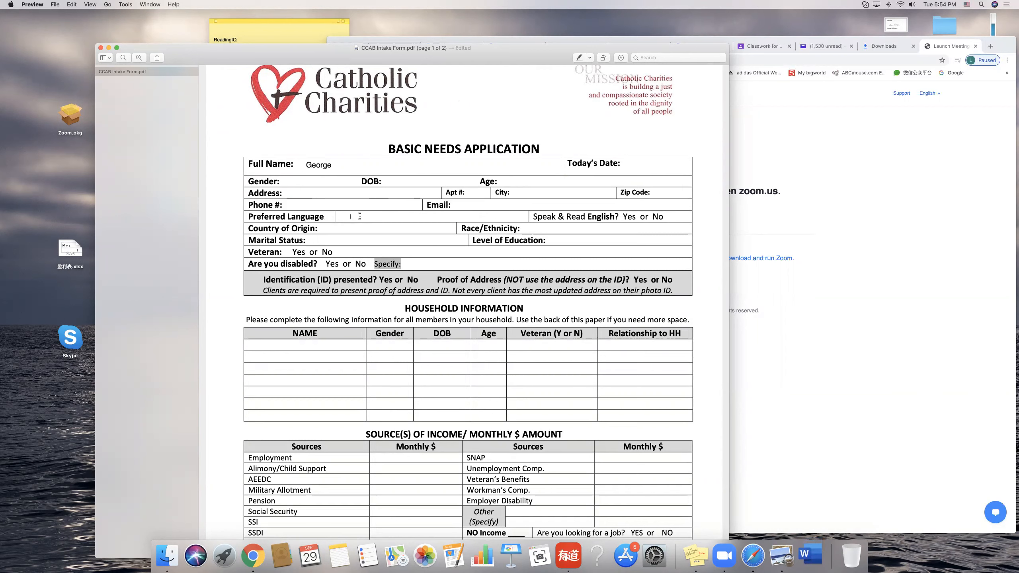
pyautogui.moveTo(369, 215)
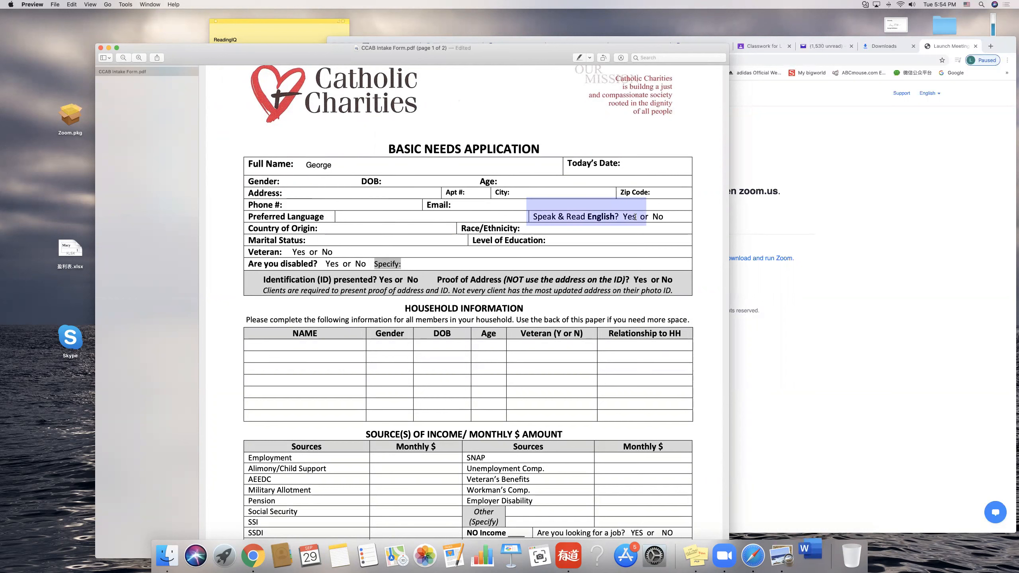
pyautogui.click(659, 216)
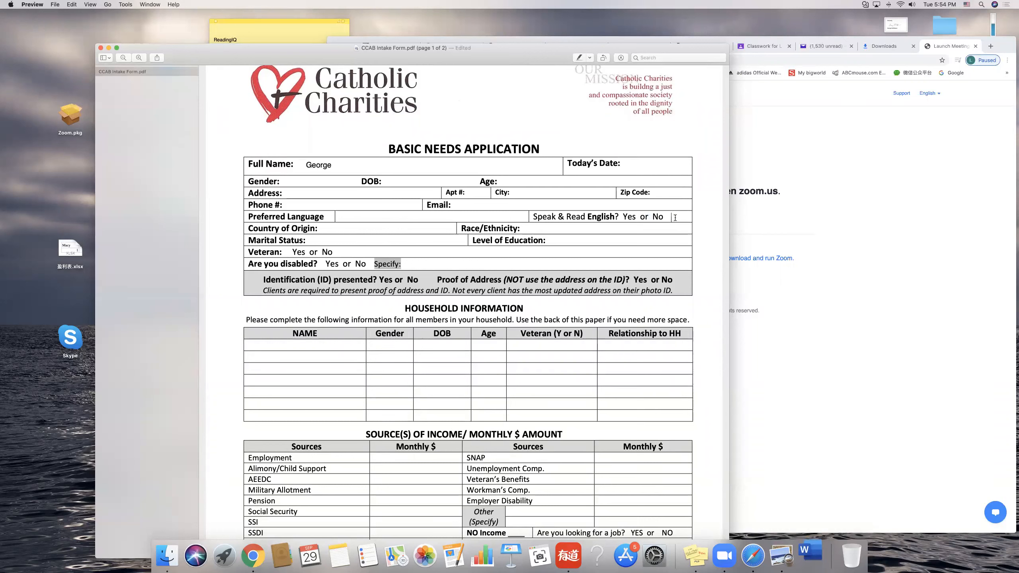
pyautogui.click(389, 229)
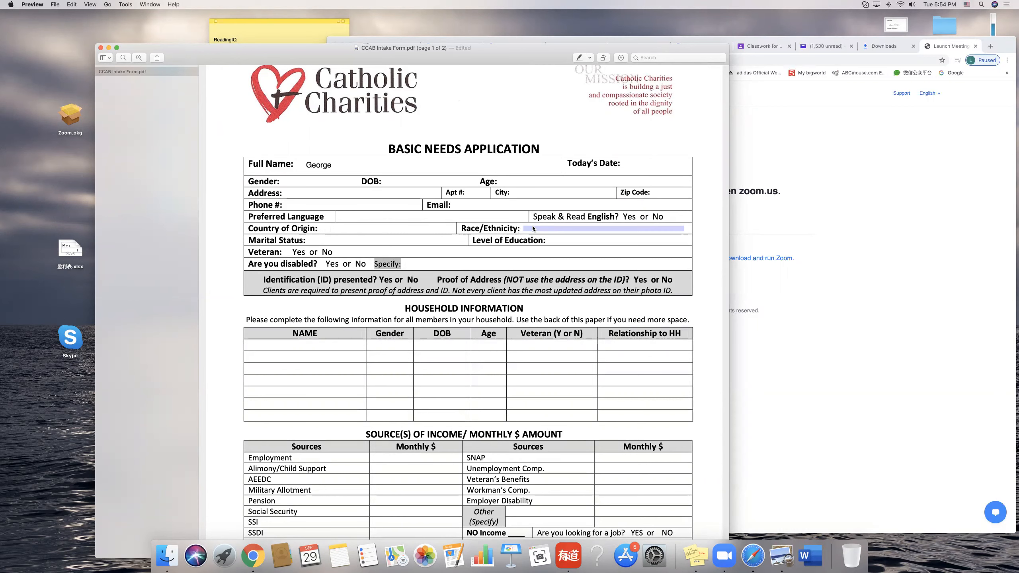
pyautogui.scroll(-3)
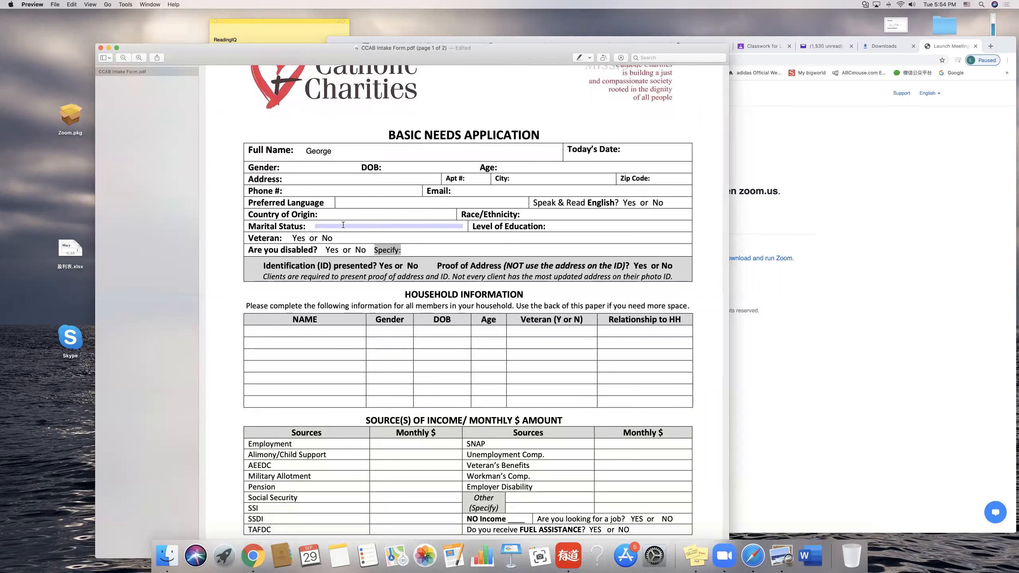
pyautogui.scroll(-3)
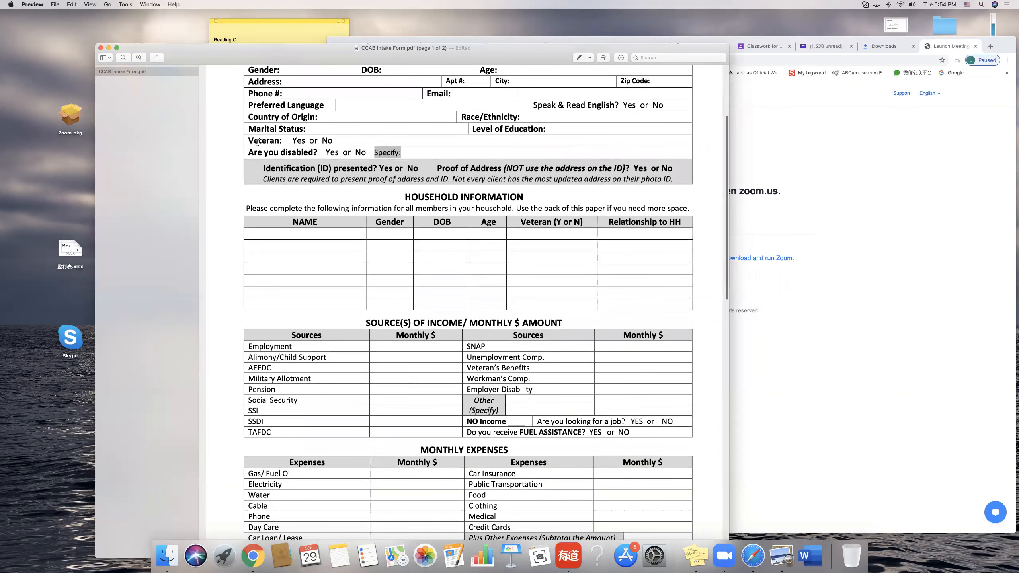
pyautogui.doubleClick(263, 140)
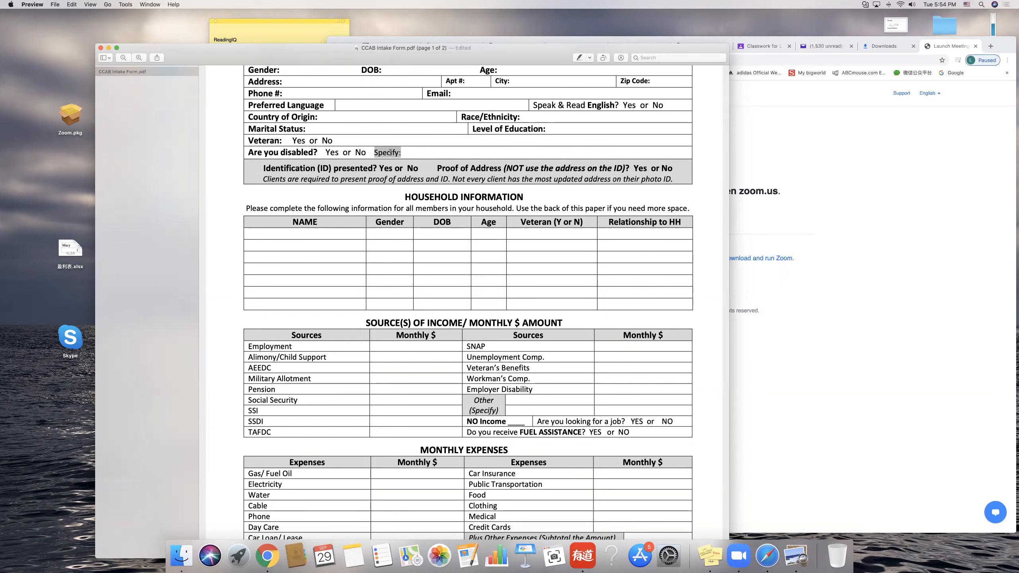
pyautogui.scroll(-3)
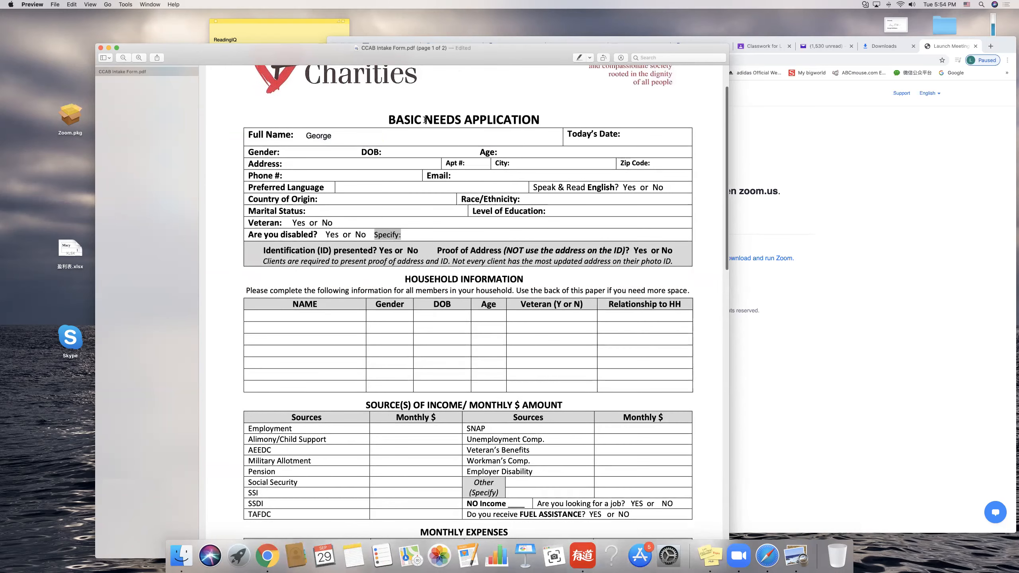
pyautogui.click(308, 315)
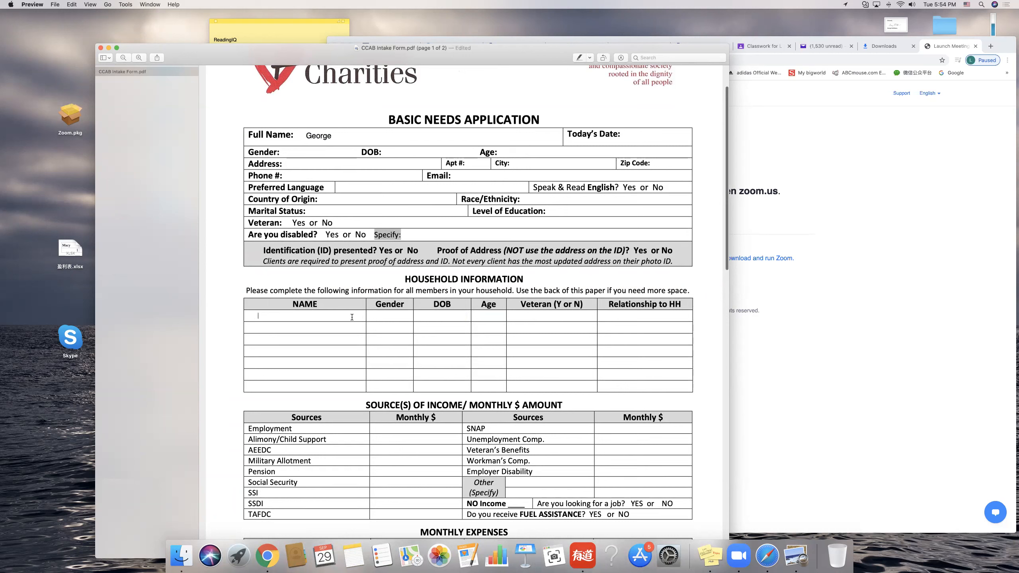
pyautogui.click(391, 339)
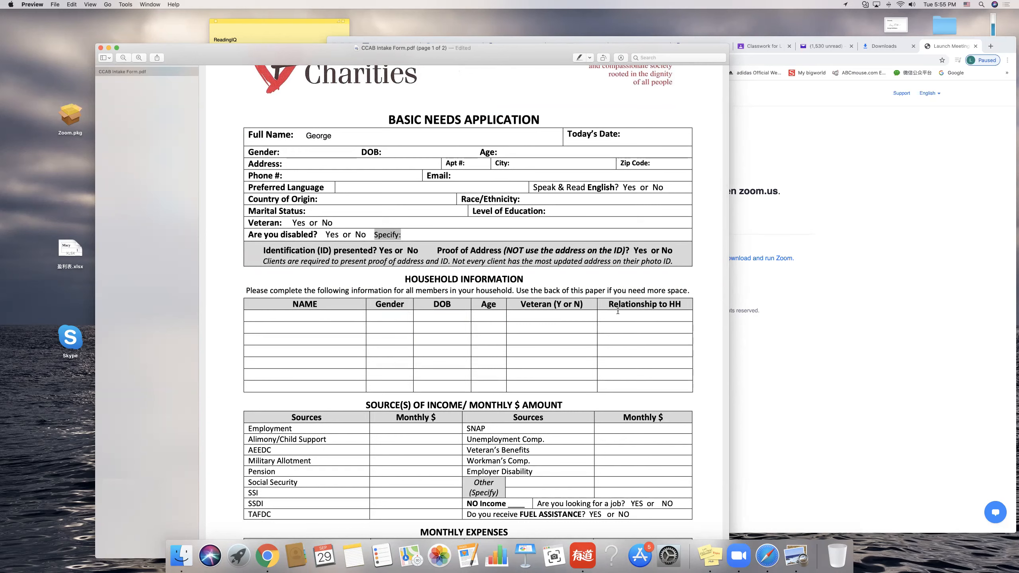
# Step: Visit a few Monthly $ income and expense fields, leaving them blank, and reach page 2's Cause of Need section
pyautogui.scroll(-3)
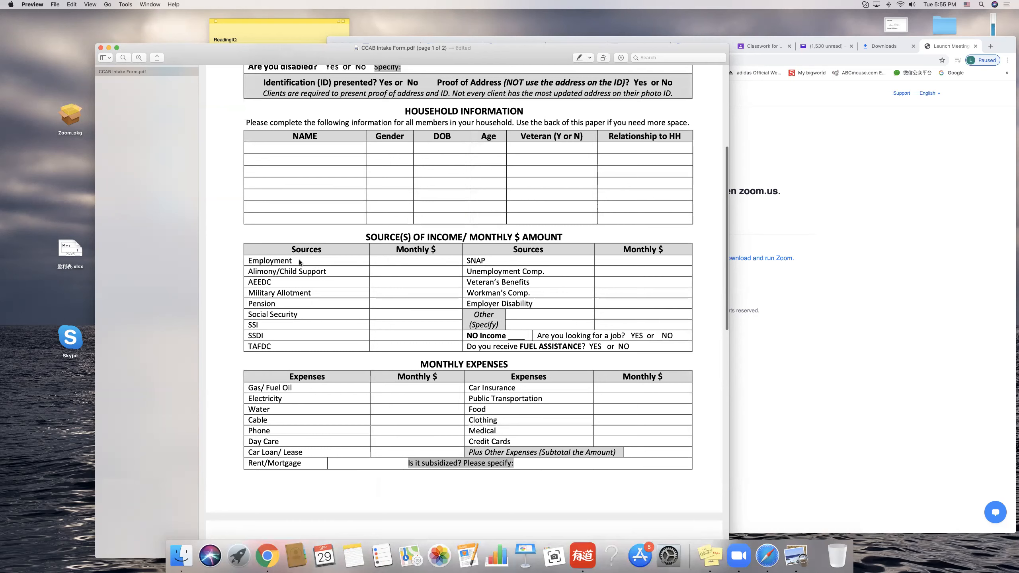
pyautogui.click(433, 263)
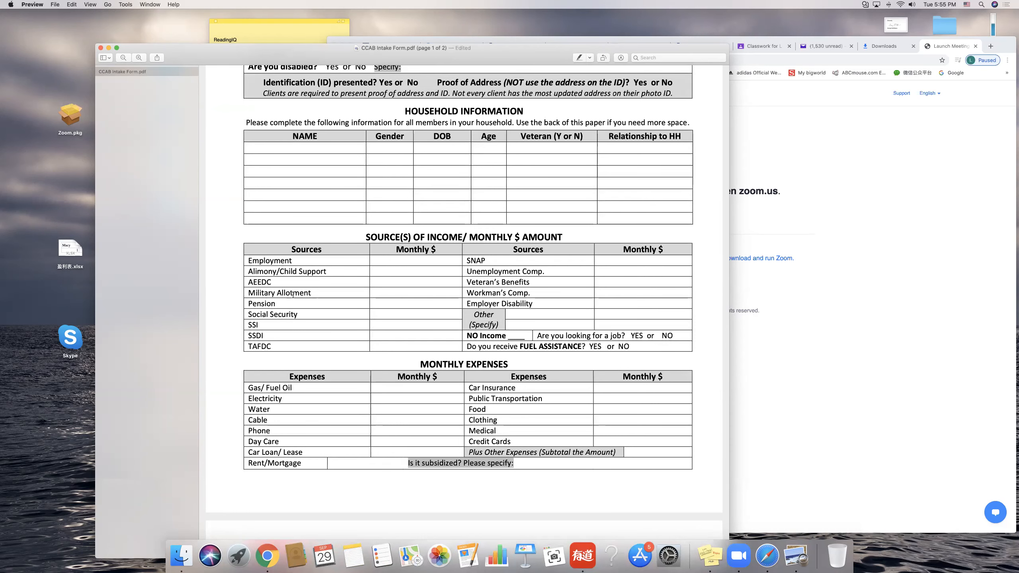
pyautogui.moveTo(283, 293)
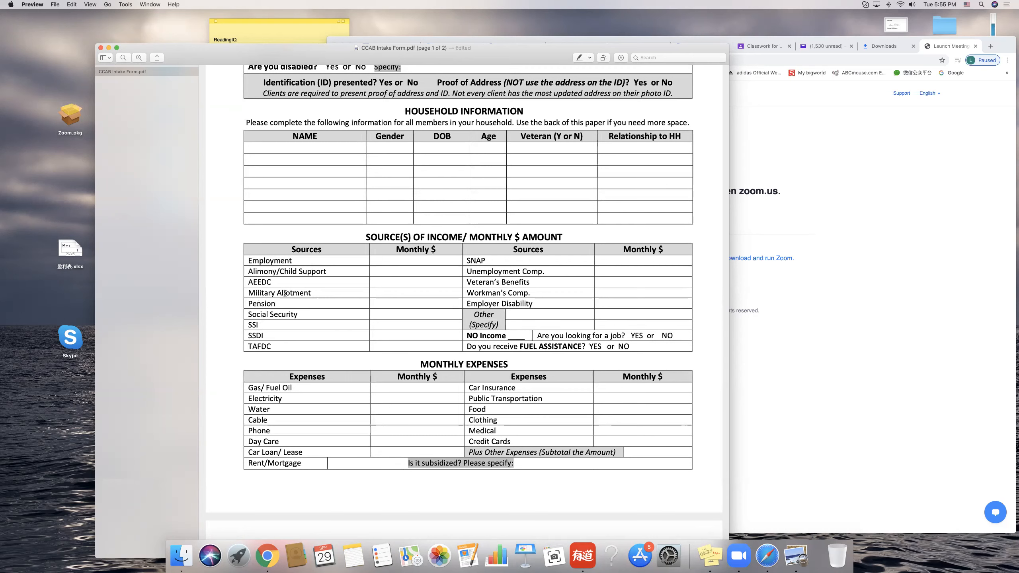
pyautogui.click(409, 315)
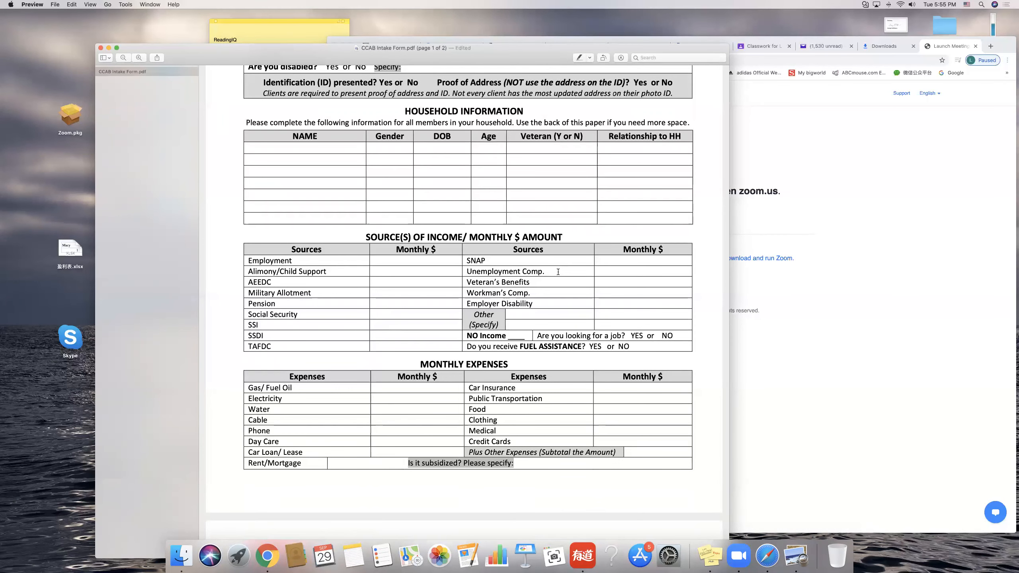
pyautogui.moveTo(553, 270)
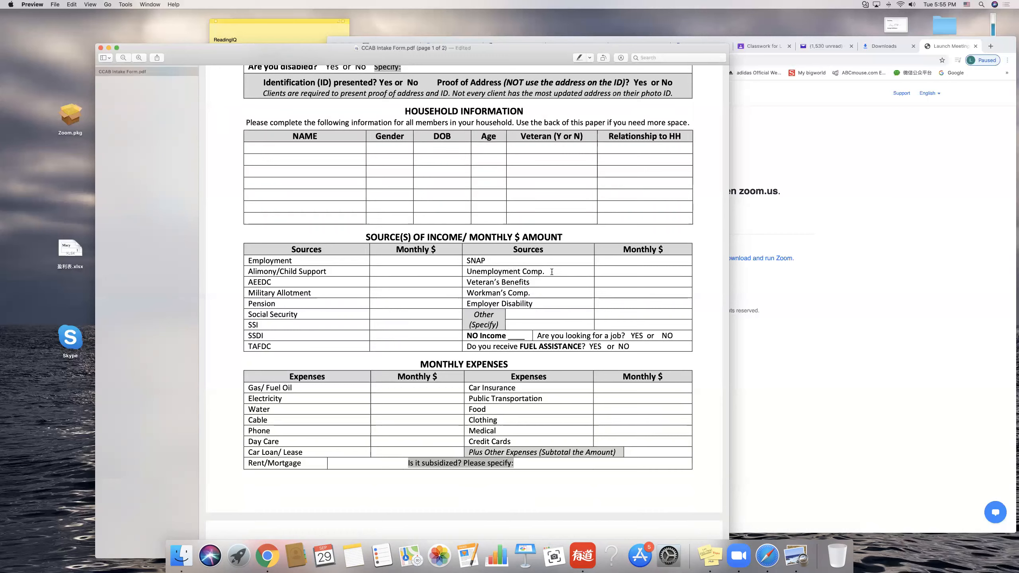
pyautogui.moveTo(612, 298)
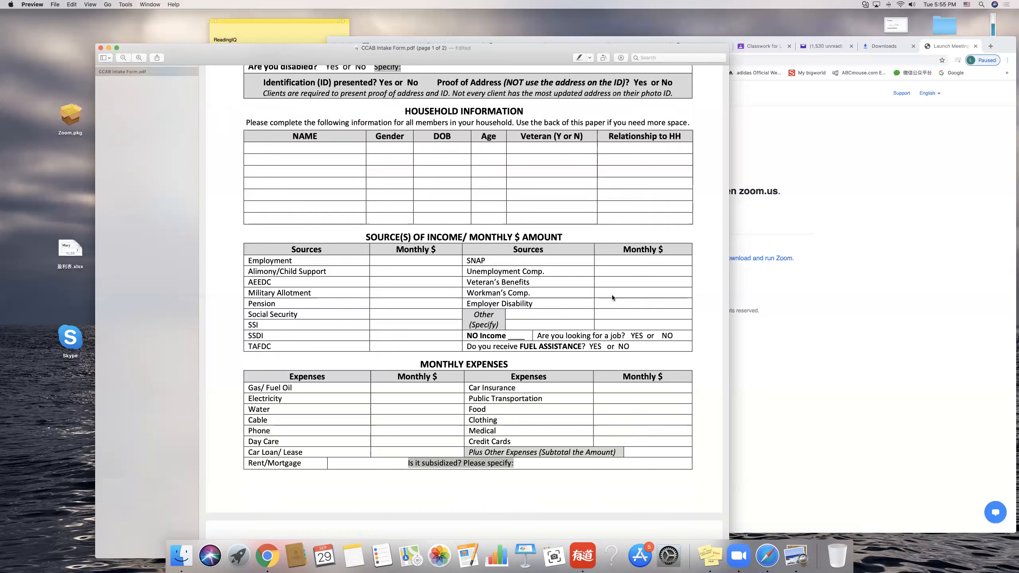
pyautogui.moveTo(623, 294)
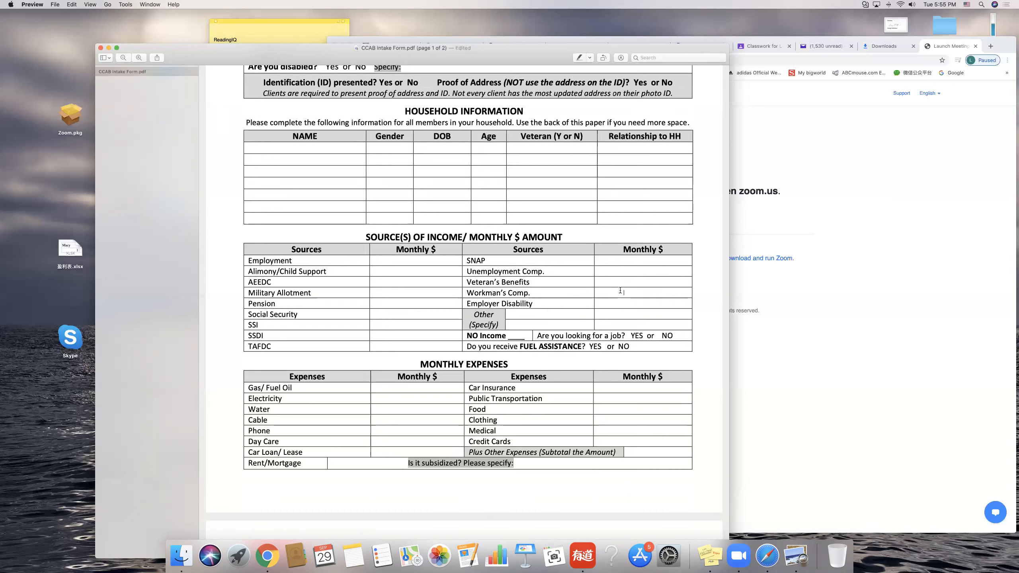
pyautogui.moveTo(448, 323)
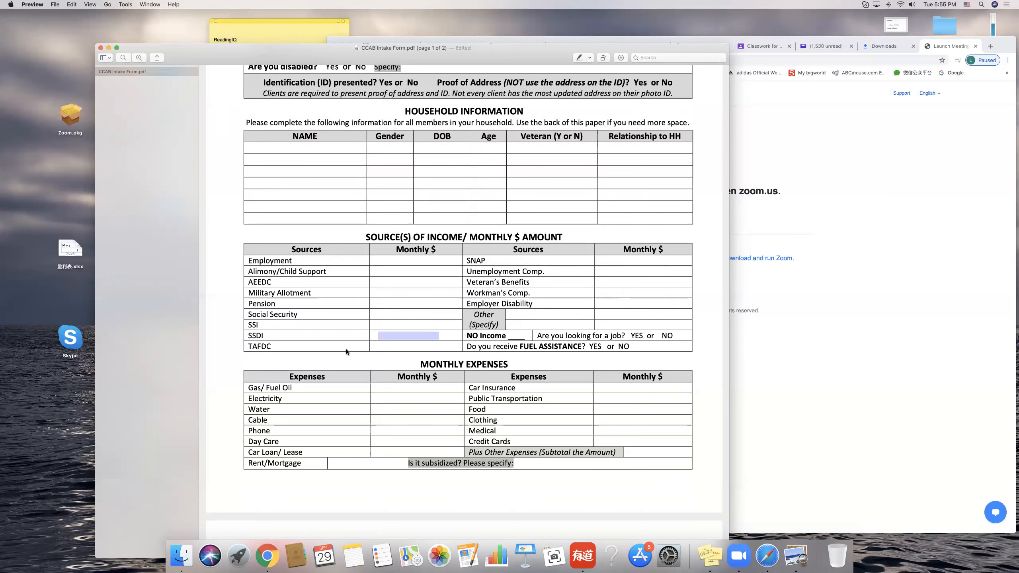
pyautogui.scroll(-3)
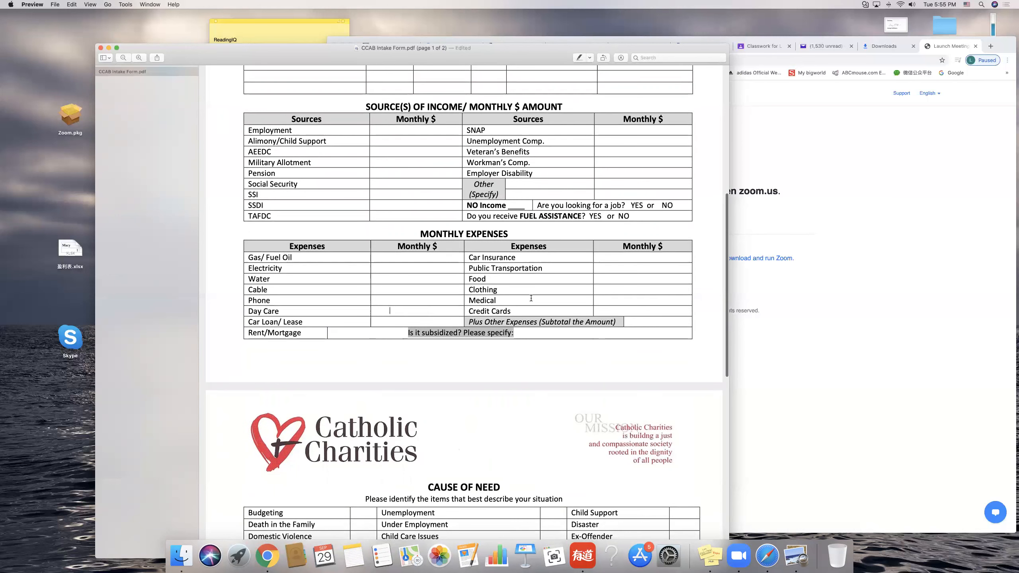
pyautogui.click(623, 310)
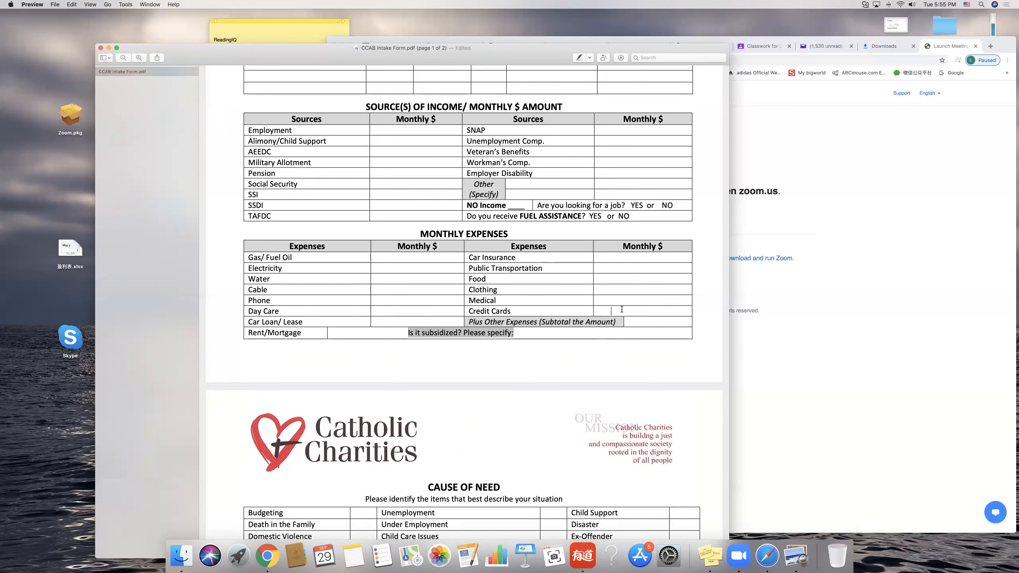
pyautogui.click(629, 268)
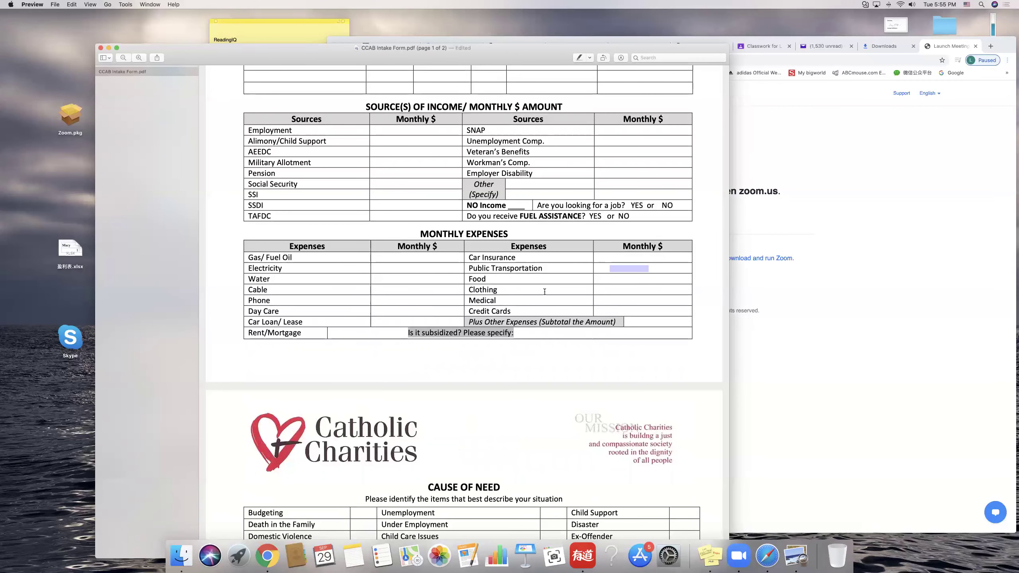
pyautogui.scroll(-3)
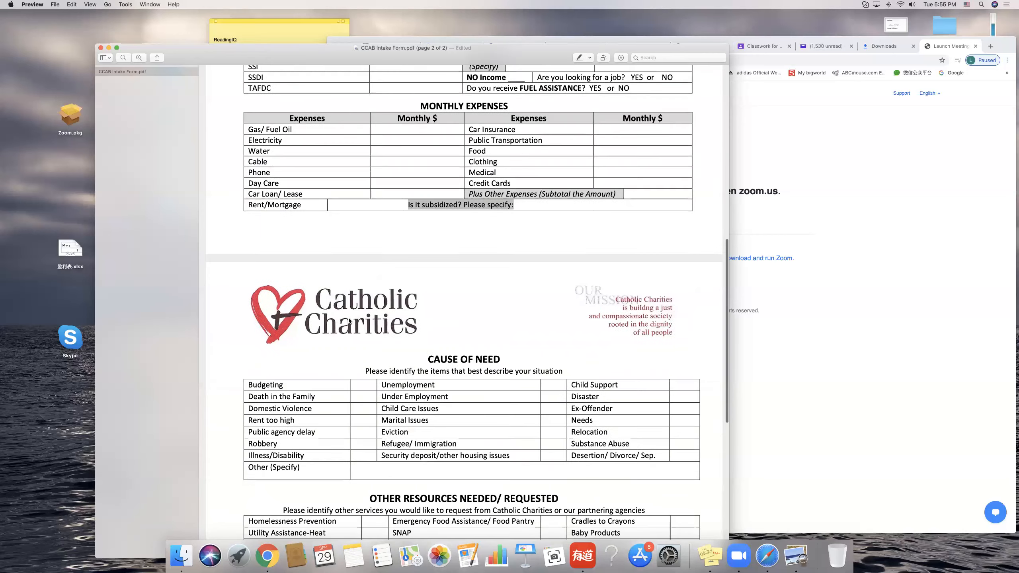
pyautogui.scroll(-3)
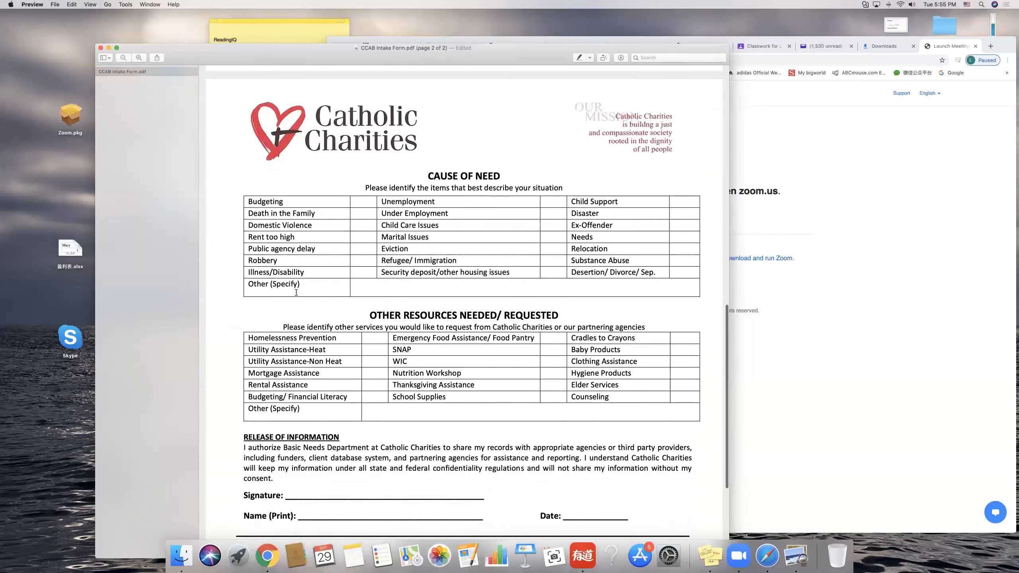
pyautogui.scroll(-3)
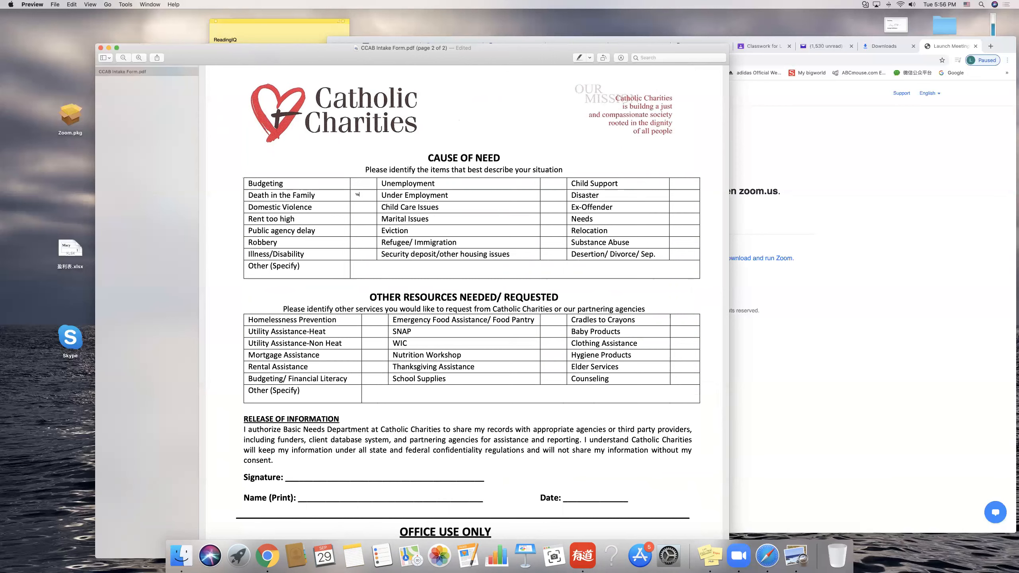
pyautogui.moveTo(340, 224)
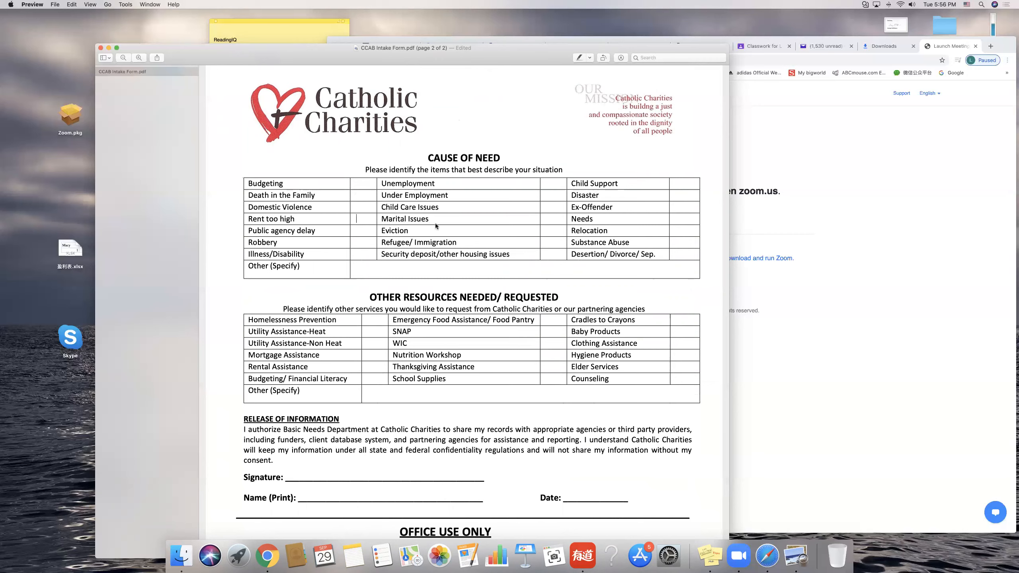
pyautogui.moveTo(584, 226)
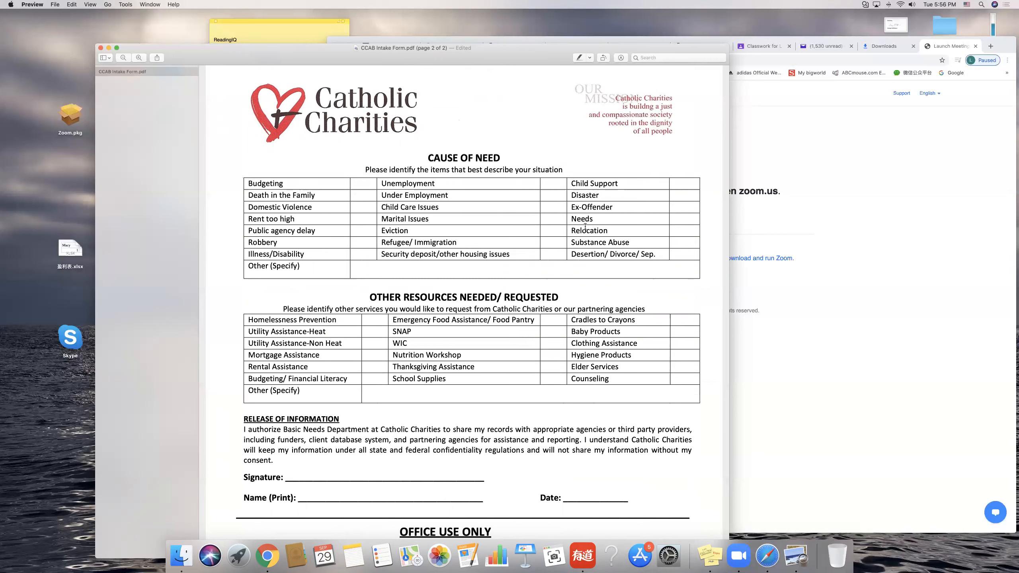
pyautogui.click(548, 219)
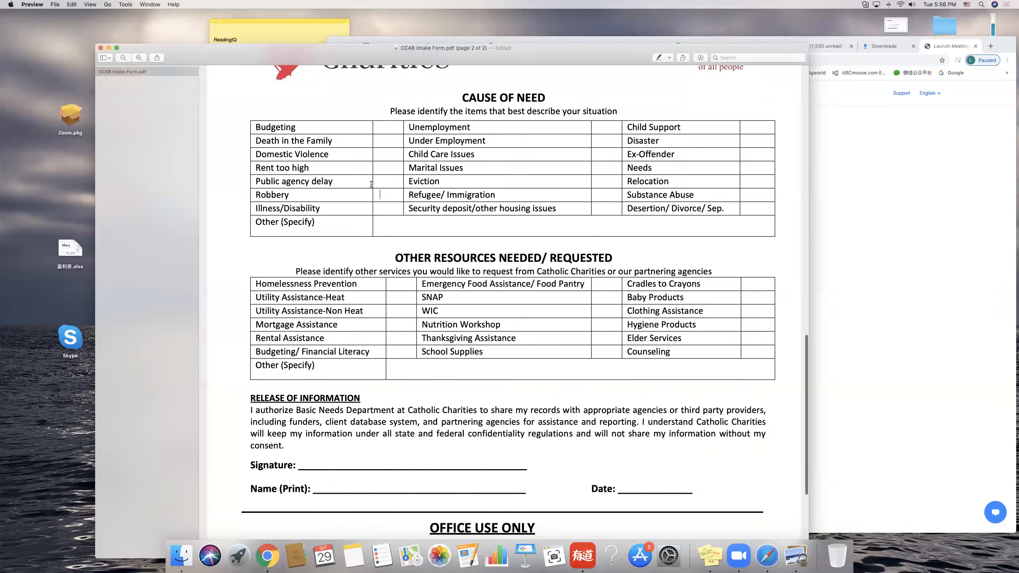
pyautogui.moveTo(361, 198)
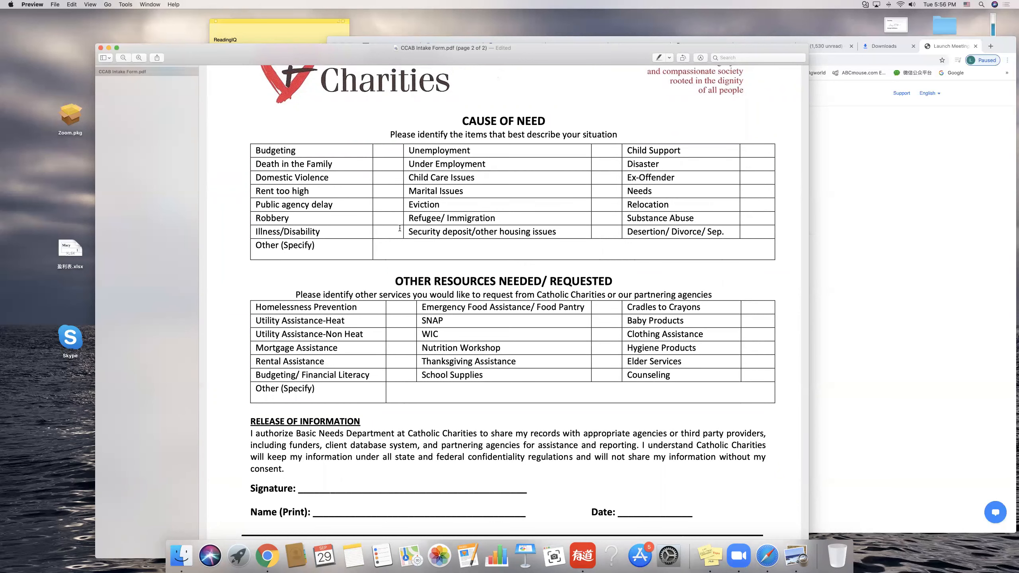
pyautogui.scroll(-3)
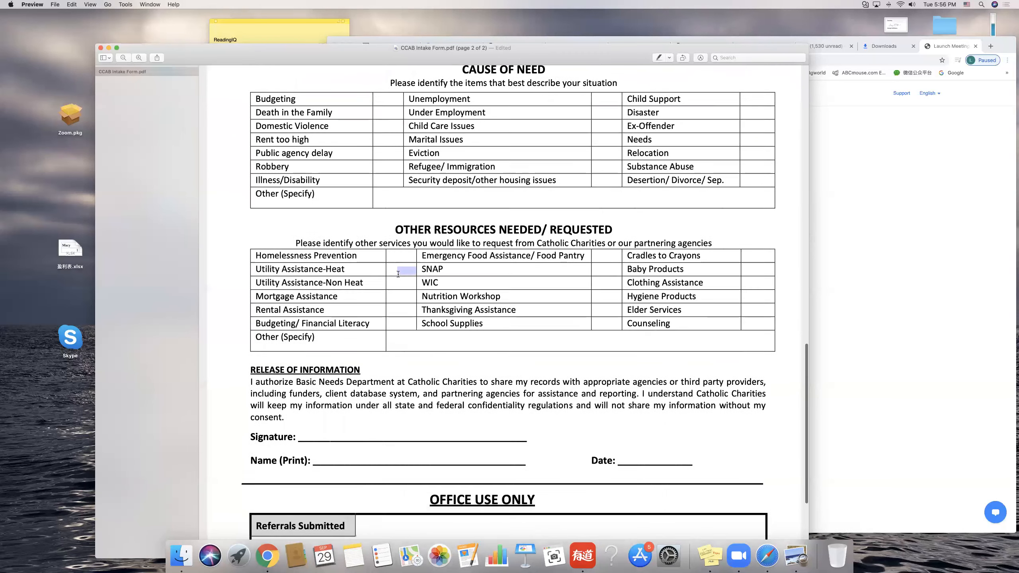
pyautogui.scroll(-3)
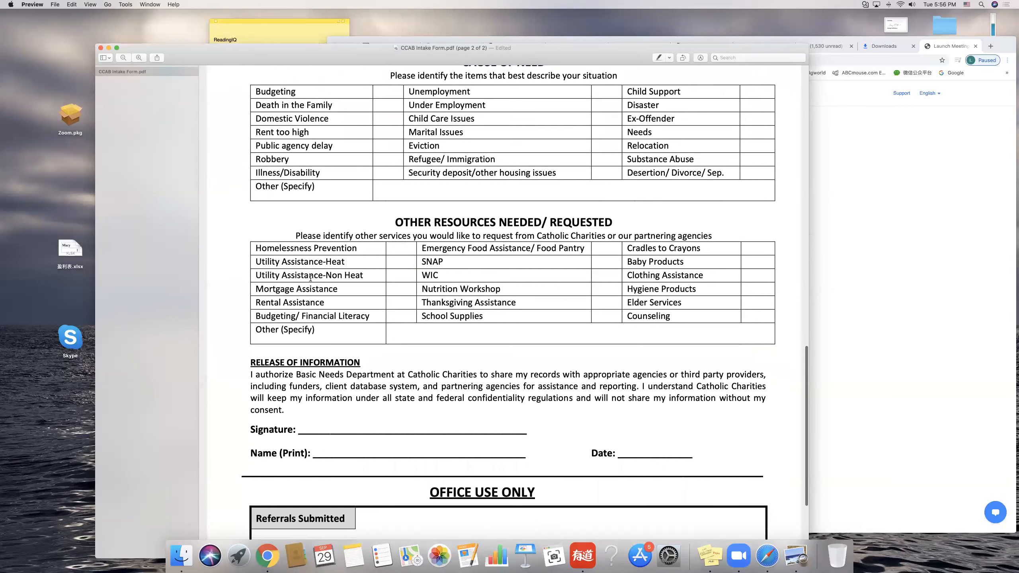
pyautogui.scroll(-3)
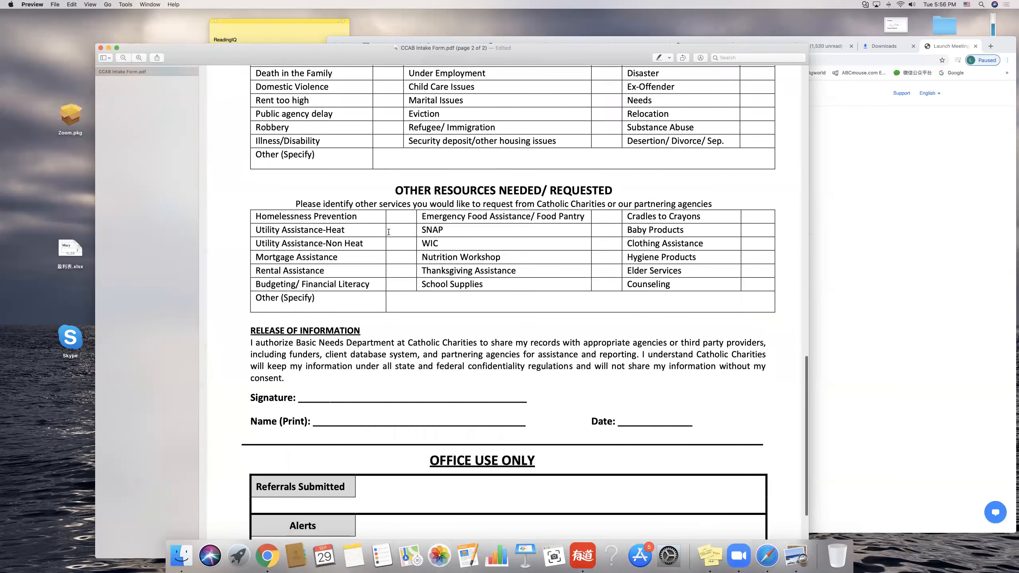
pyautogui.click(399, 244)
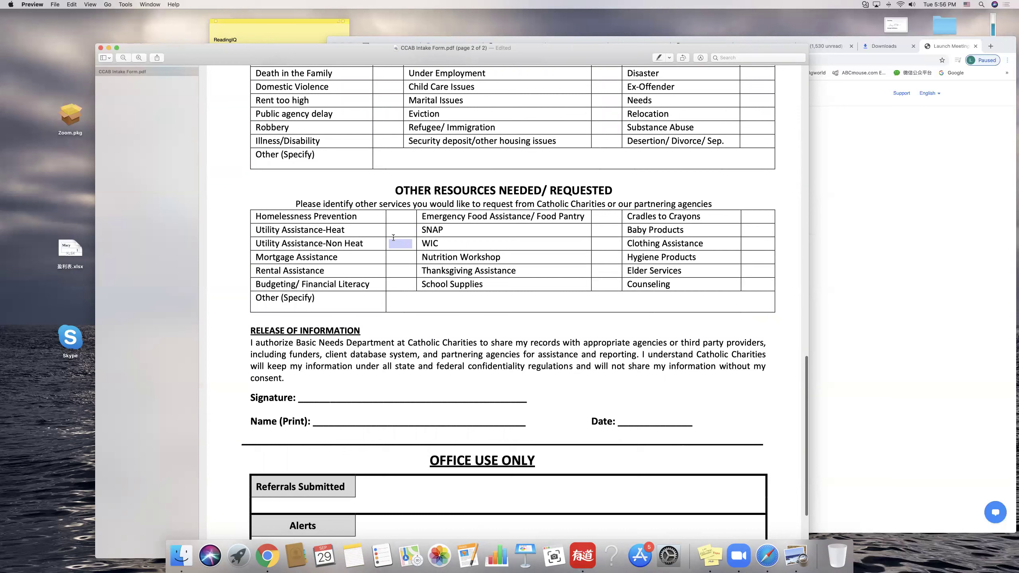
pyautogui.click(604, 244)
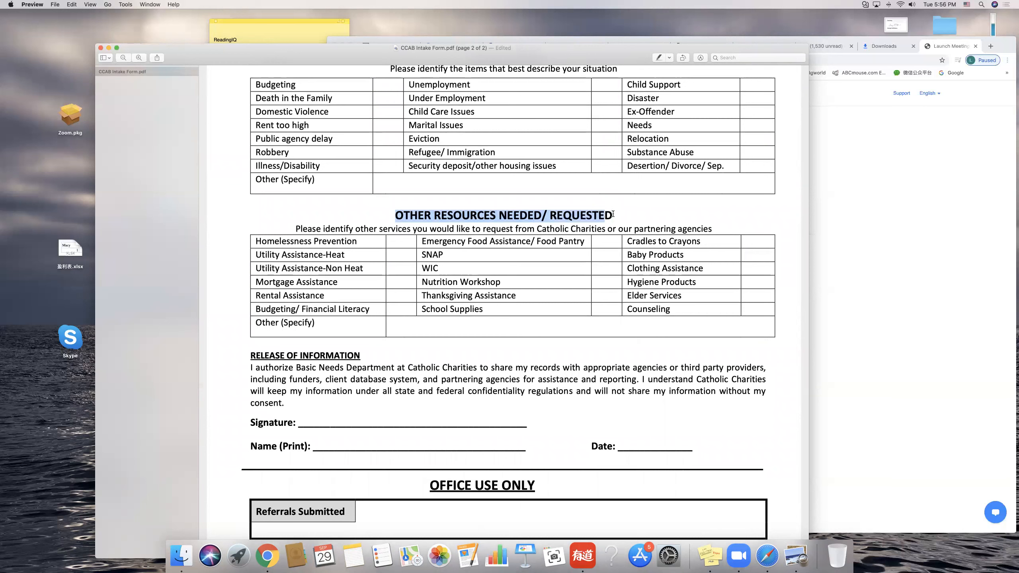
pyautogui.moveTo(636, 213)
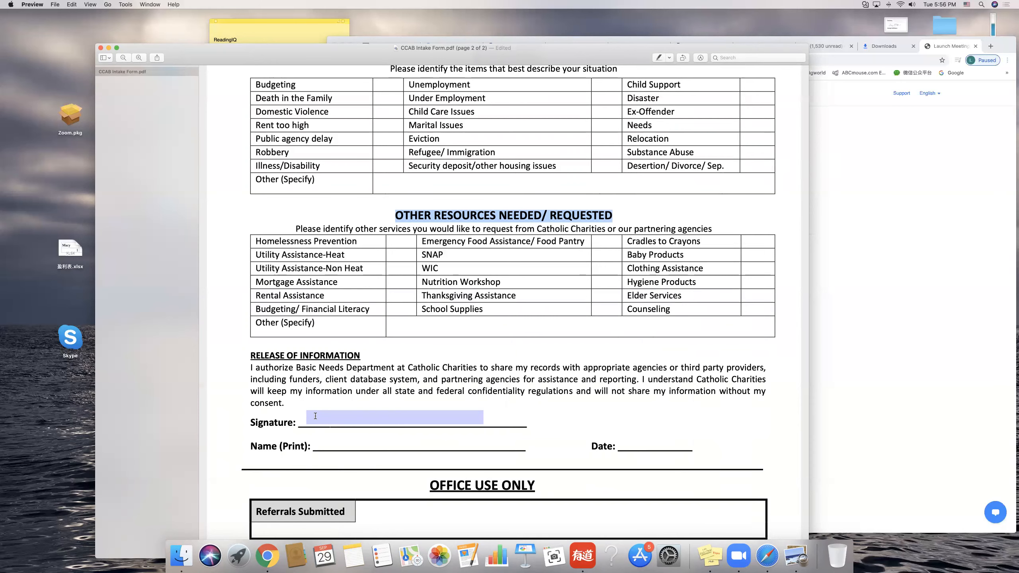
pyautogui.scroll(-3)
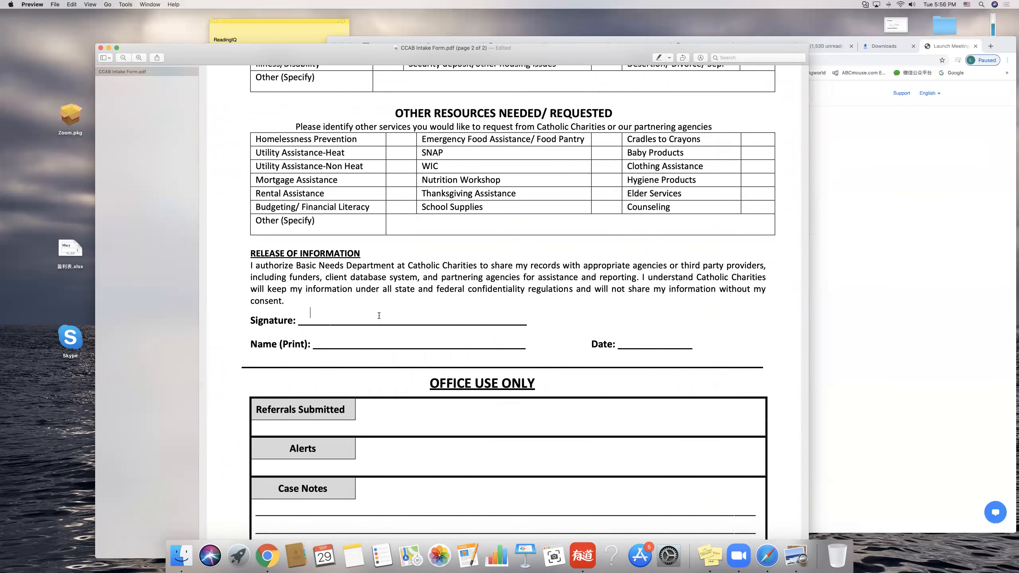
pyautogui.write('Ge')
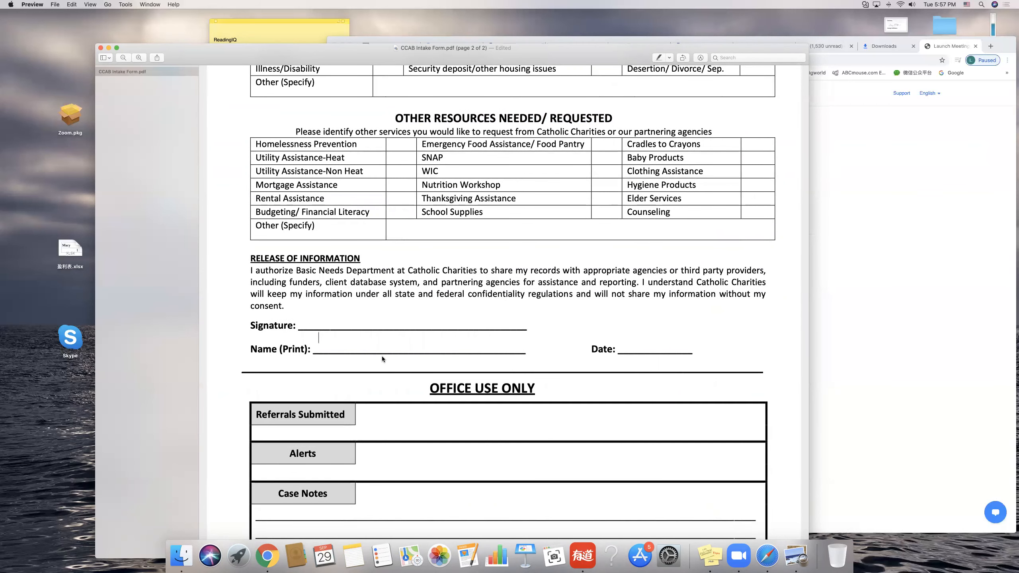
pyautogui.click(366, 323)
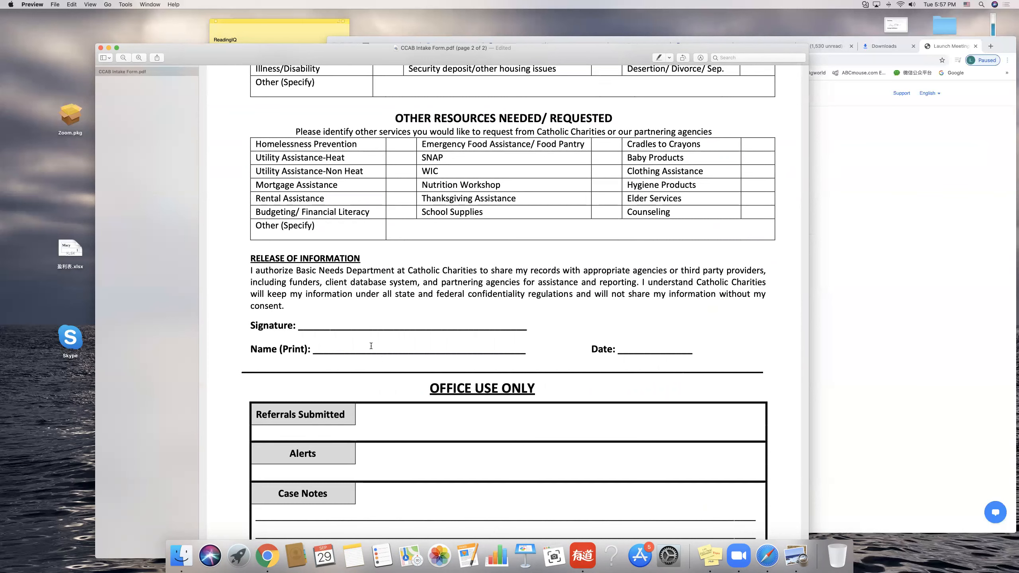
pyautogui.write('George M')
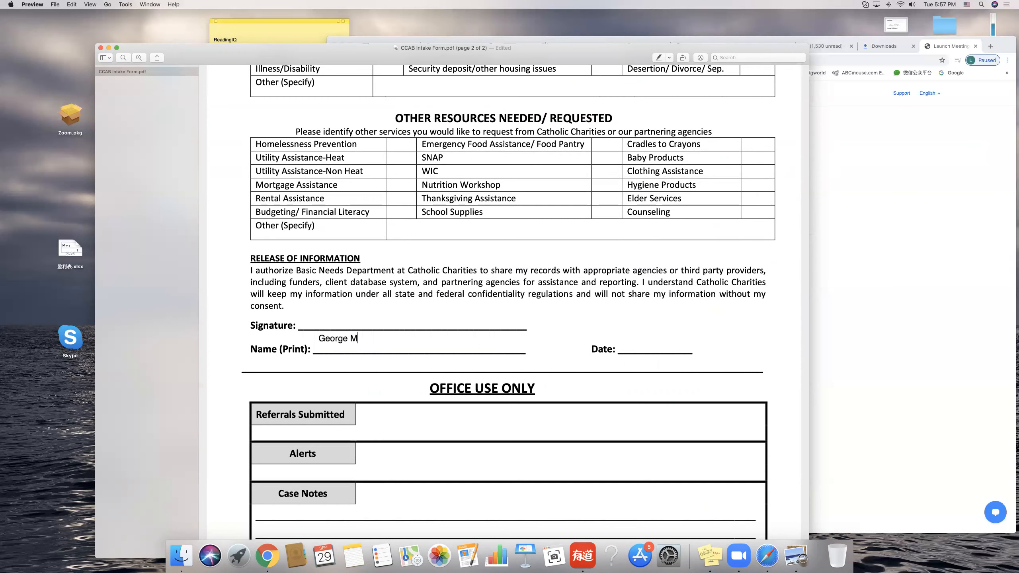
pyautogui.write('cKibbe')
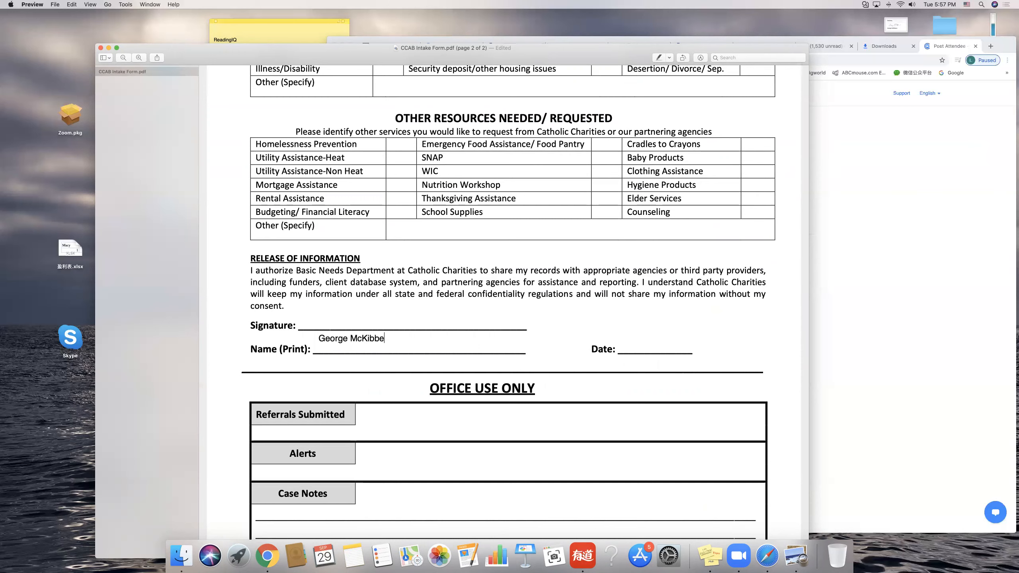
pyautogui.write('ns')
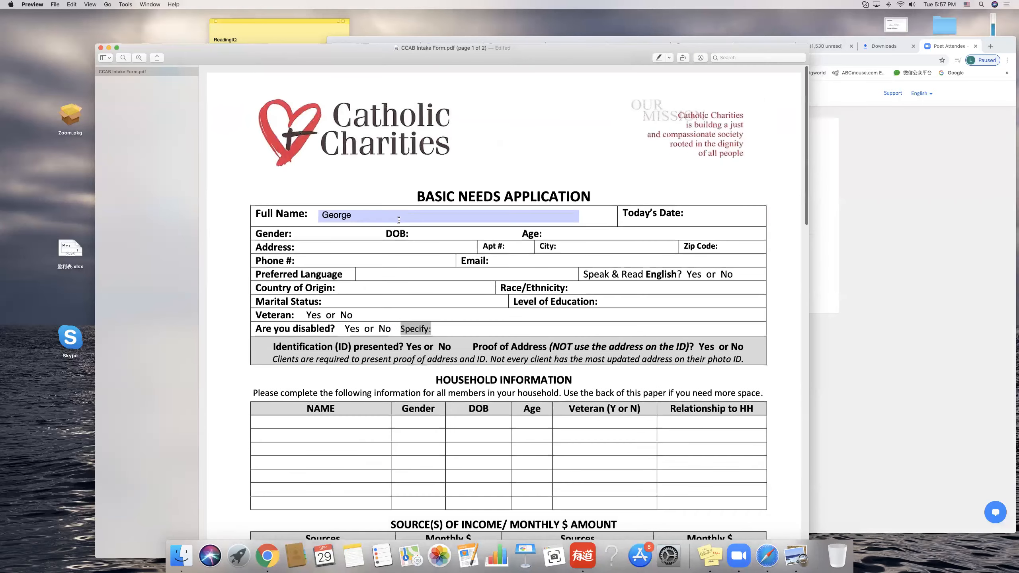
# Step: Scroll the document back to the top of page 1 showing George as the Full Name
pyautogui.scroll(-3)
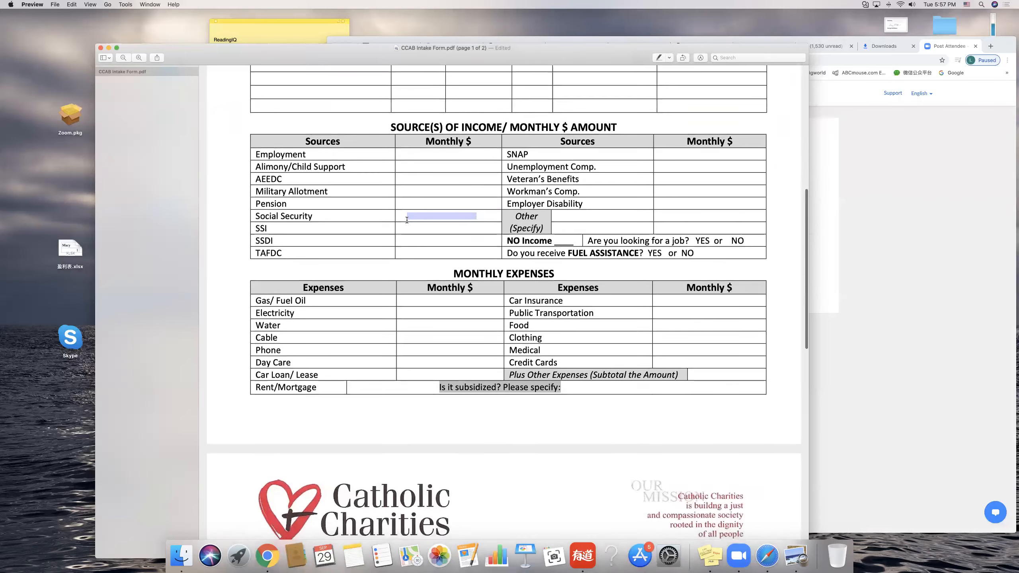
pyautogui.scroll(-3)
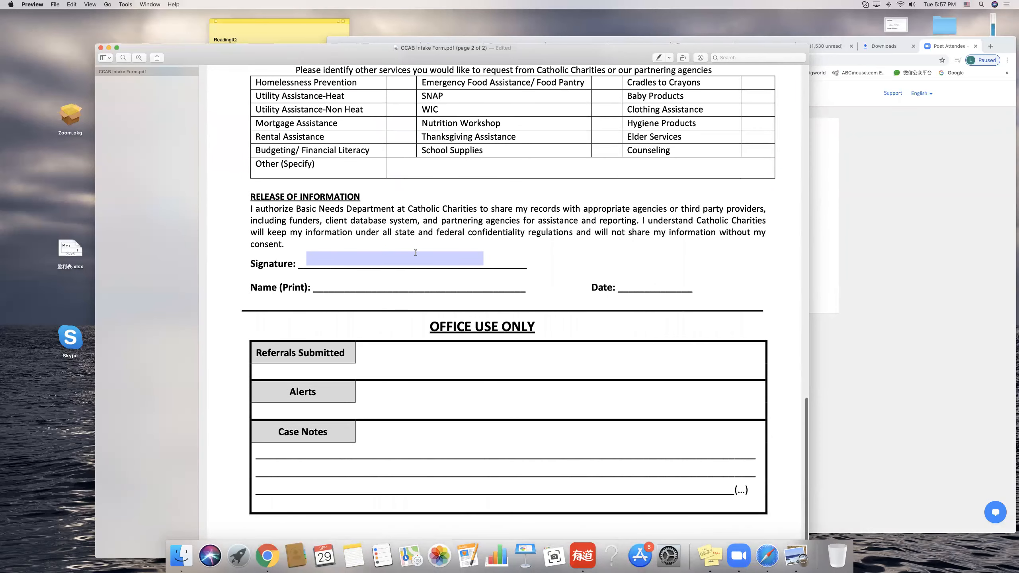
pyautogui.moveTo(346, 261)
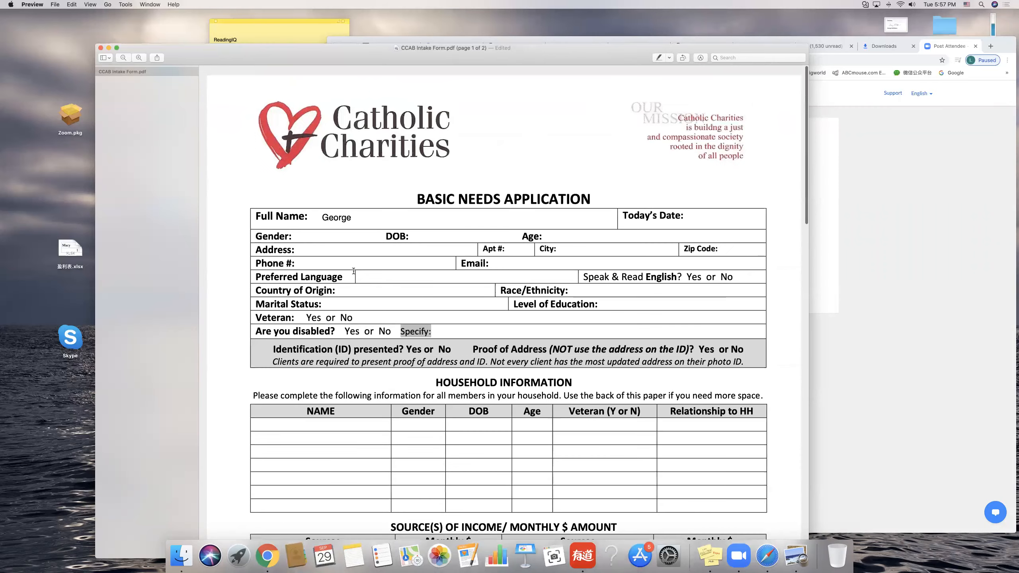
pyautogui.scroll(-3)
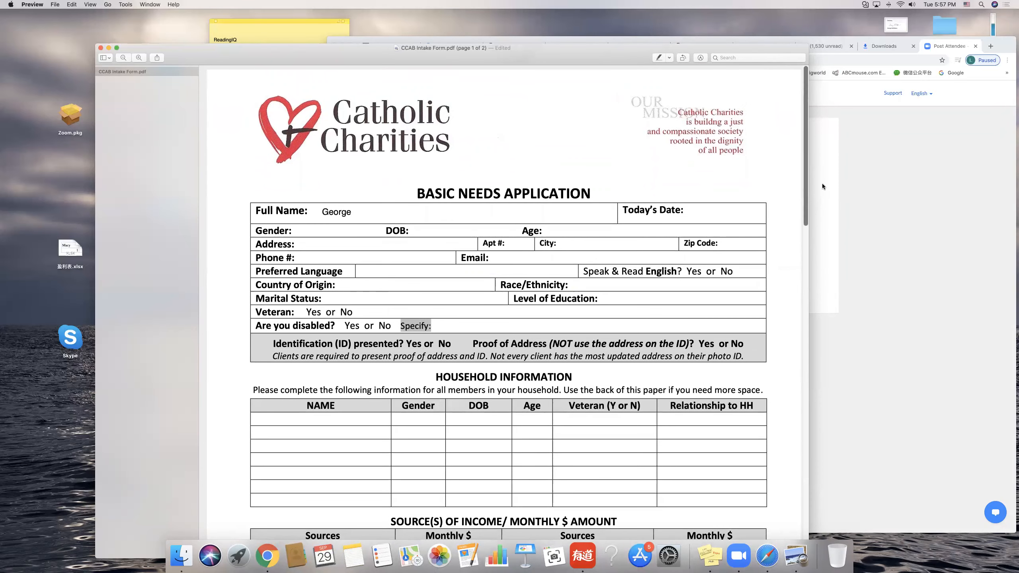